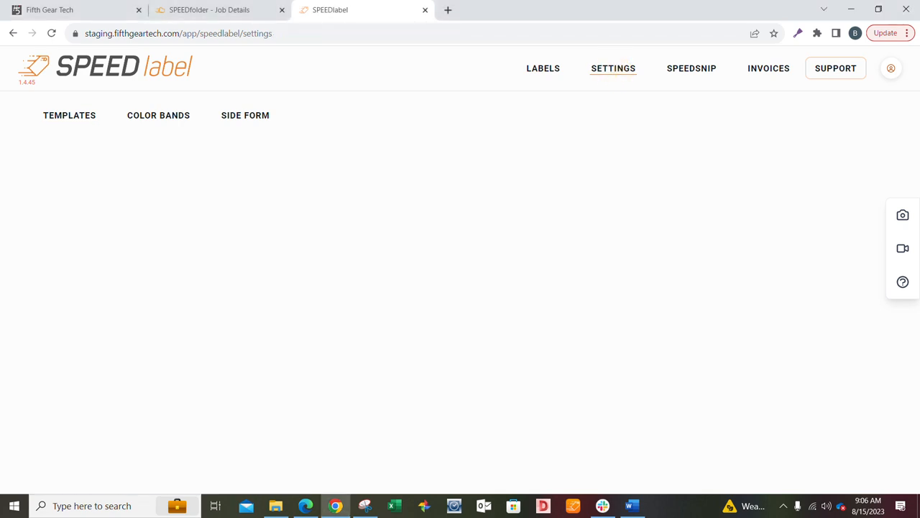
Step: Go to the TEMPLATES settings page listing existing label templates
left_click(69, 115)
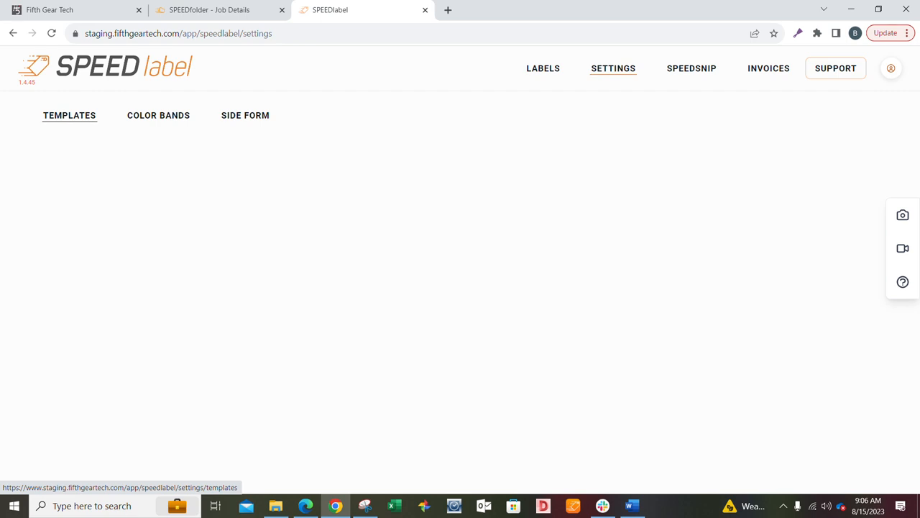
left_click(69, 115)
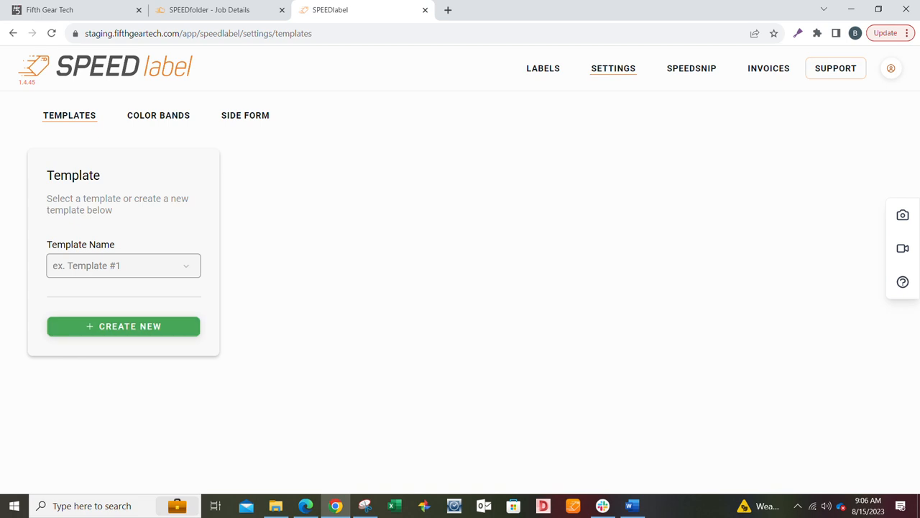
Step: Choose Moraware from the Template Name list to load its 4x8 label and fields
left_click(123, 265)
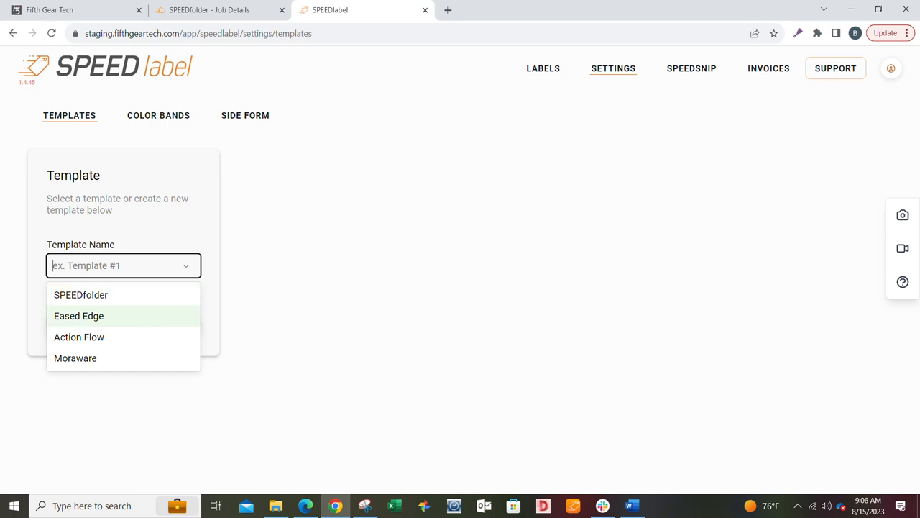
mouse_move(79, 336)
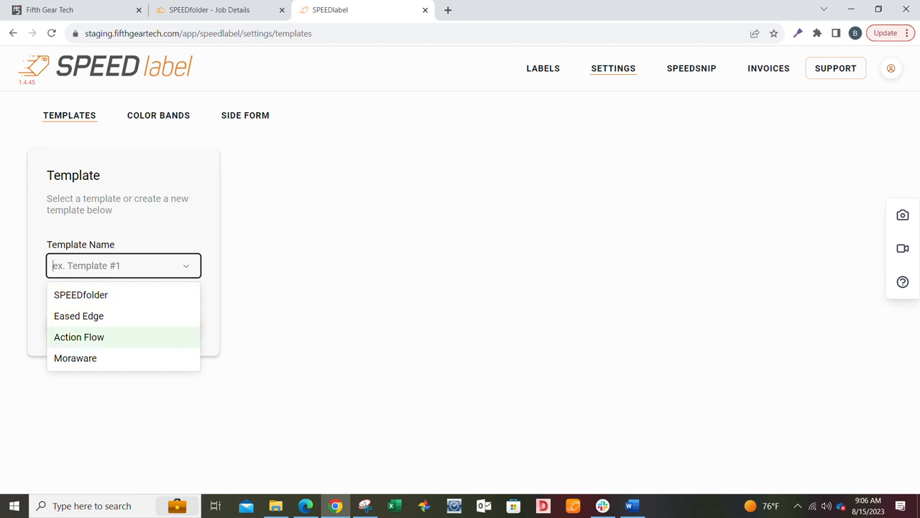
mouse_move(74, 358)
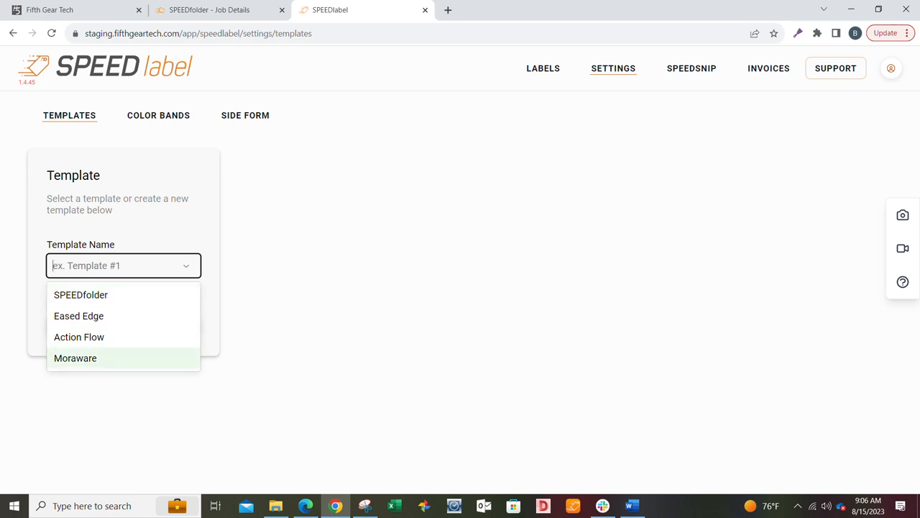
left_click(75, 358)
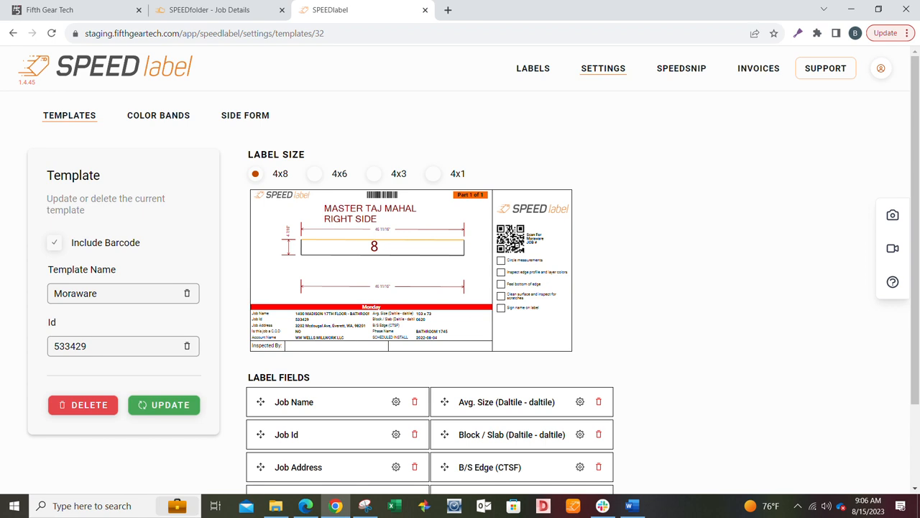
scroll("down", 3)
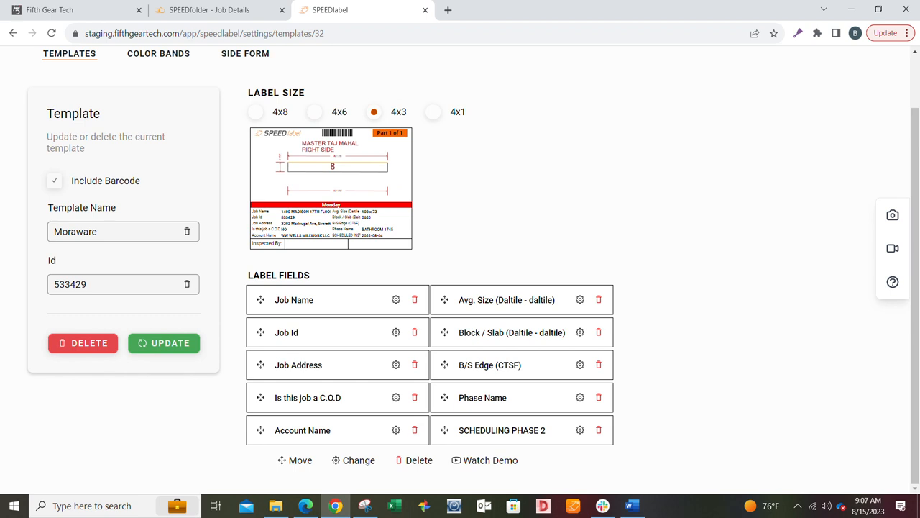
left_click(433, 173)
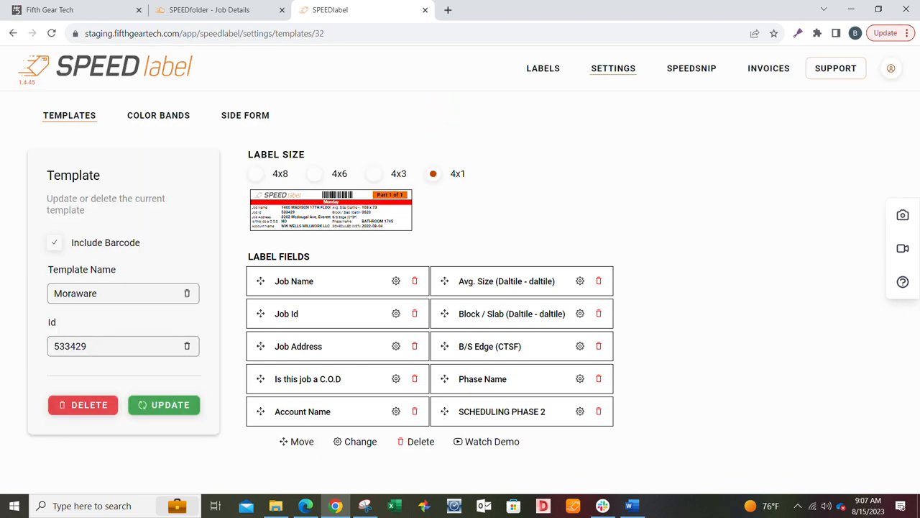
left_click(256, 173)
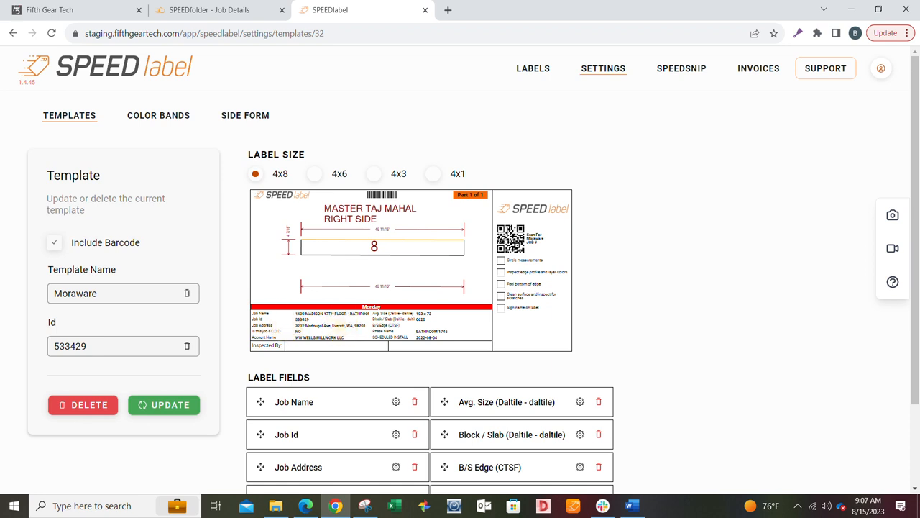
Step: Move Account Name to head the second column and preview the label at 4x1
scroll("down", 3)
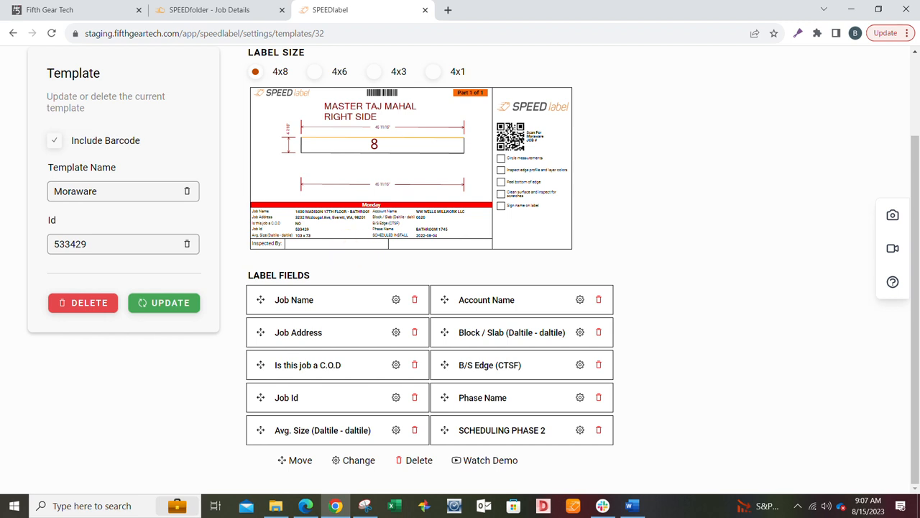
left_click(123, 190)
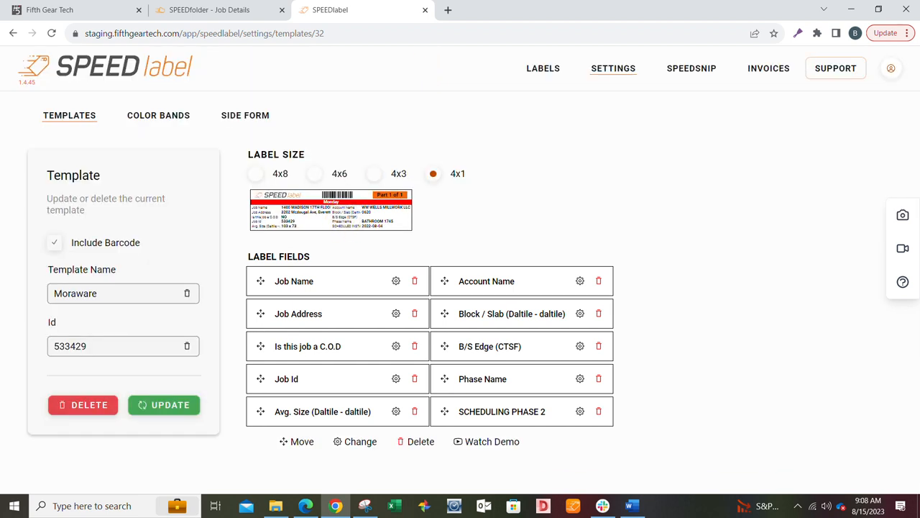
Step: Compare the 4x1 and 4x8 previews, leaving the reordered label on 4x8
left_click(256, 172)
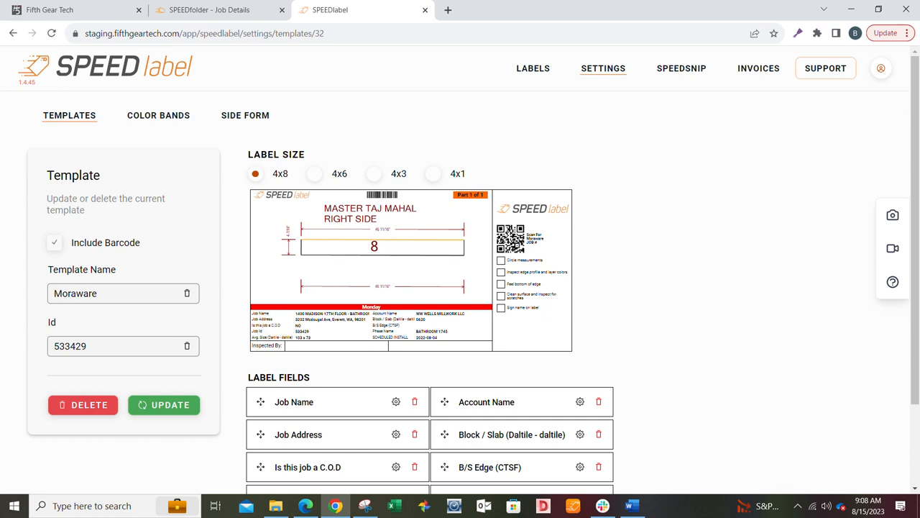
left_click(433, 172)
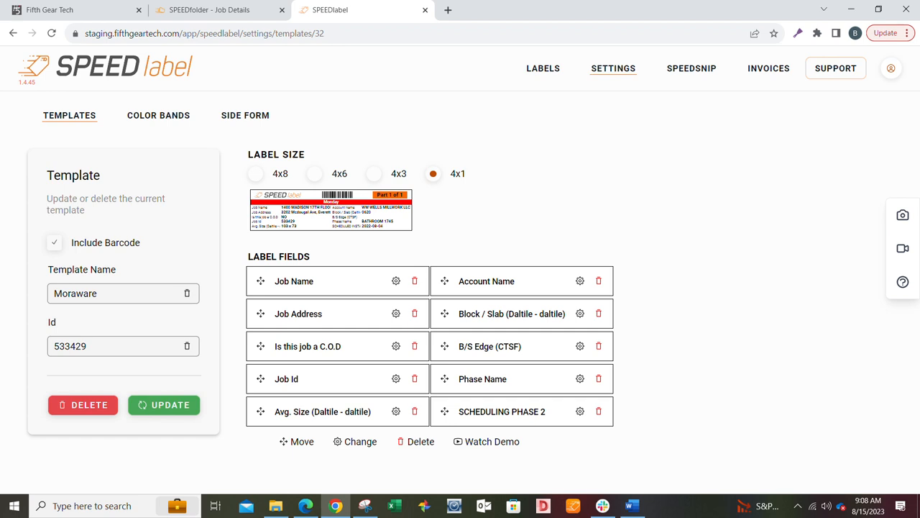
left_click(256, 172)
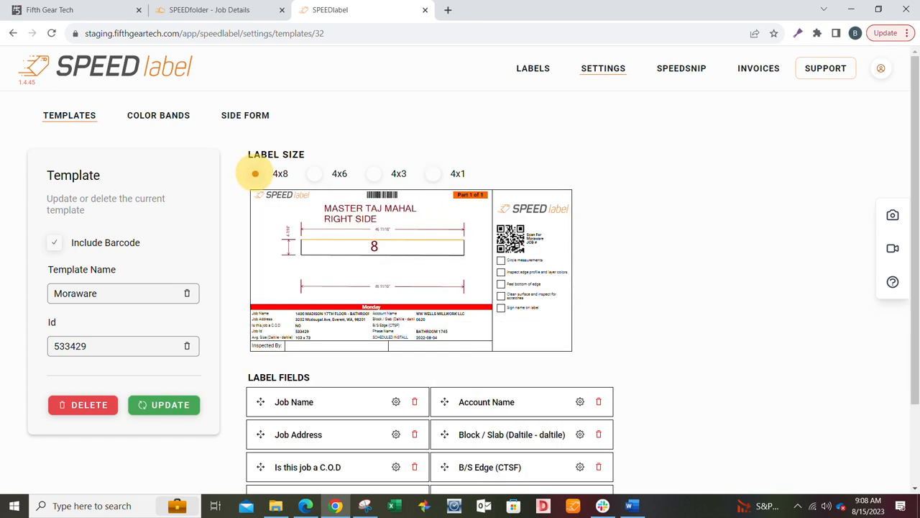
left_click(256, 173)
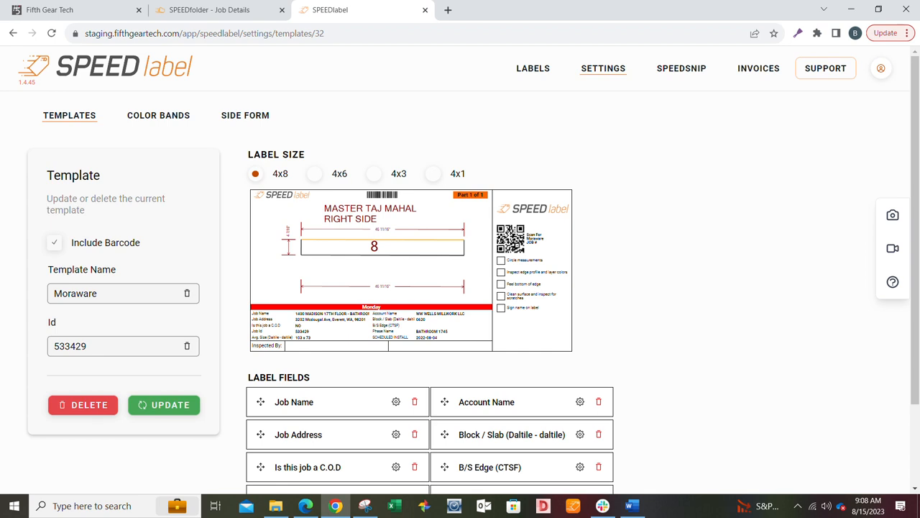
left_click(123, 293)
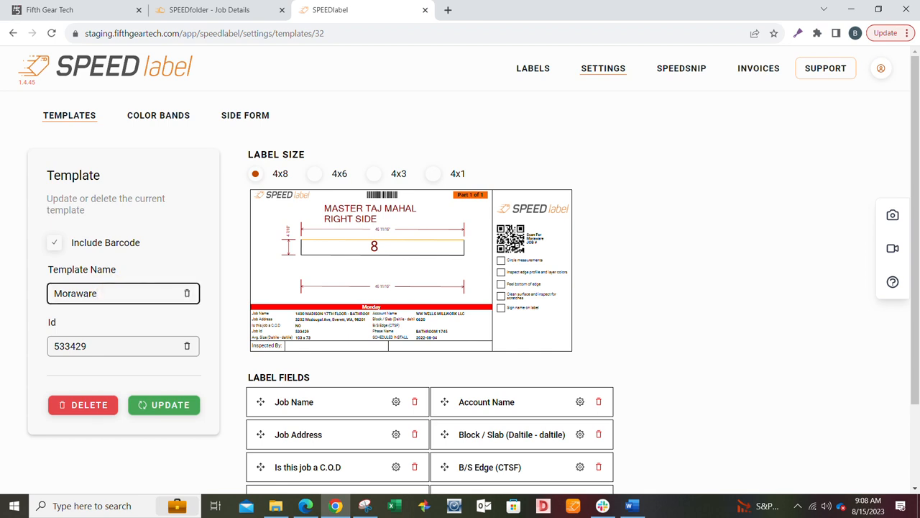
Step: Move Job Address to lead the field list and bring up its field type choices
scroll("down", 3)
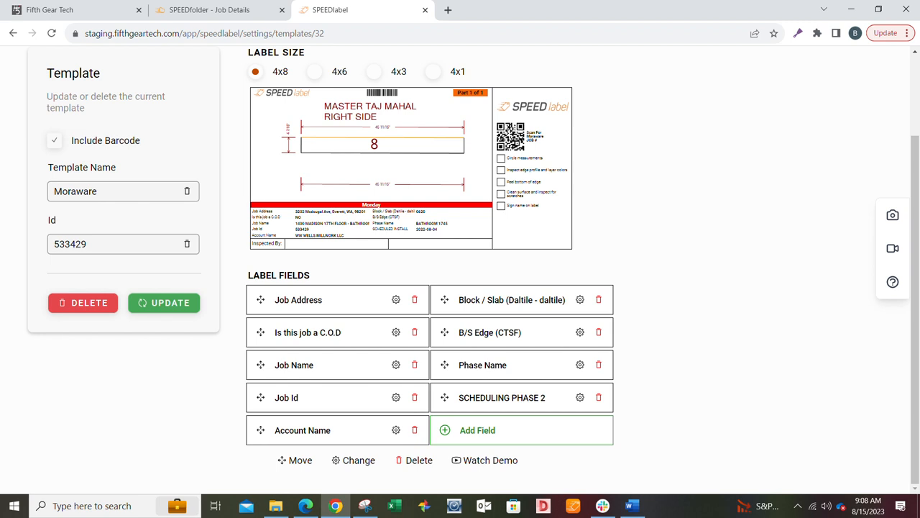
left_click(396, 301)
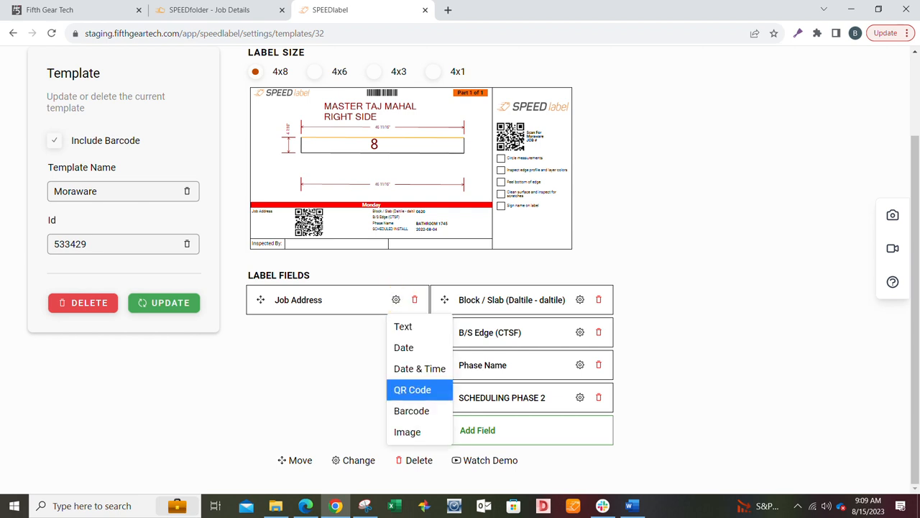
Step: Switch Job Address from QR Code back to Text so every field prints as text
left_click(411, 388)
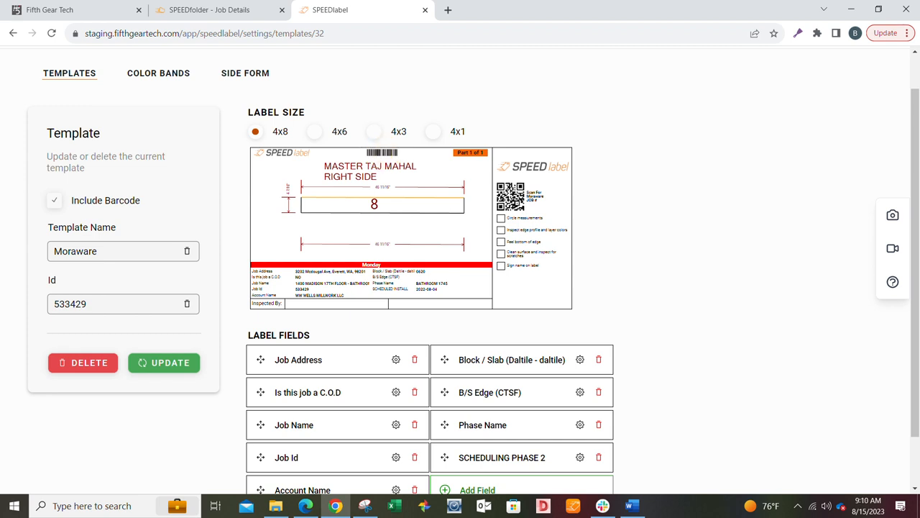
Step: Toggle Include Barcode on and off, leaving the Moraware label without a barcode
left_click(55, 199)
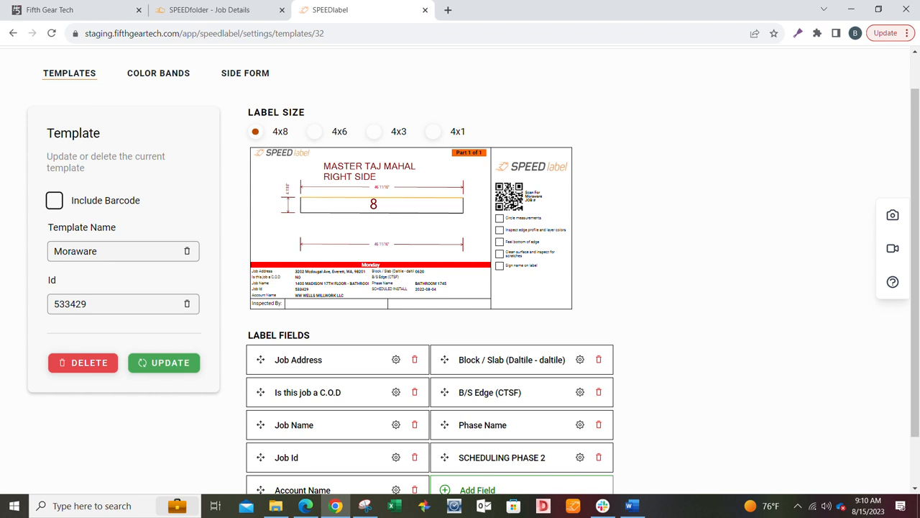
left_click(54, 199)
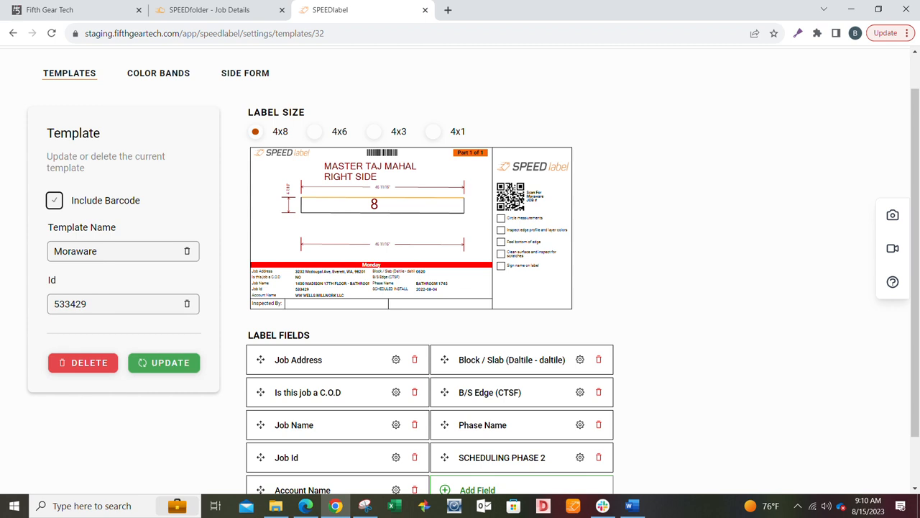
left_click(55, 200)
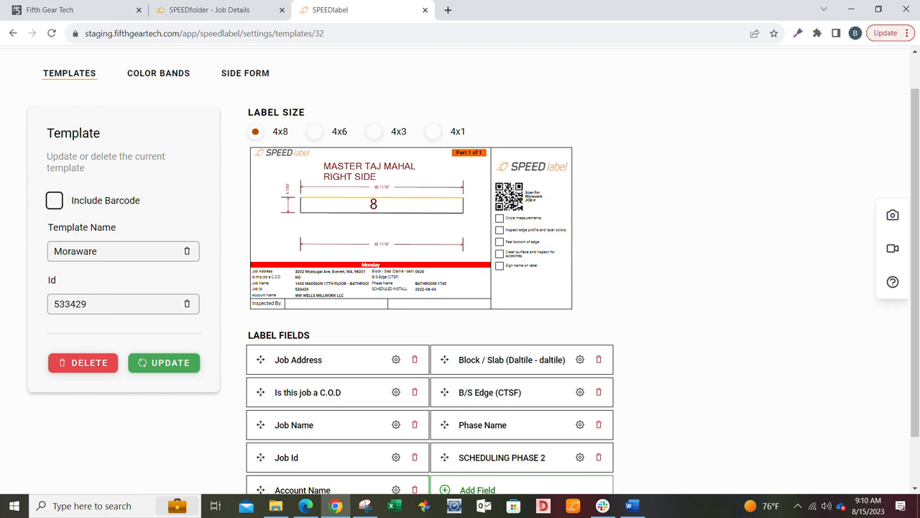
left_click(55, 200)
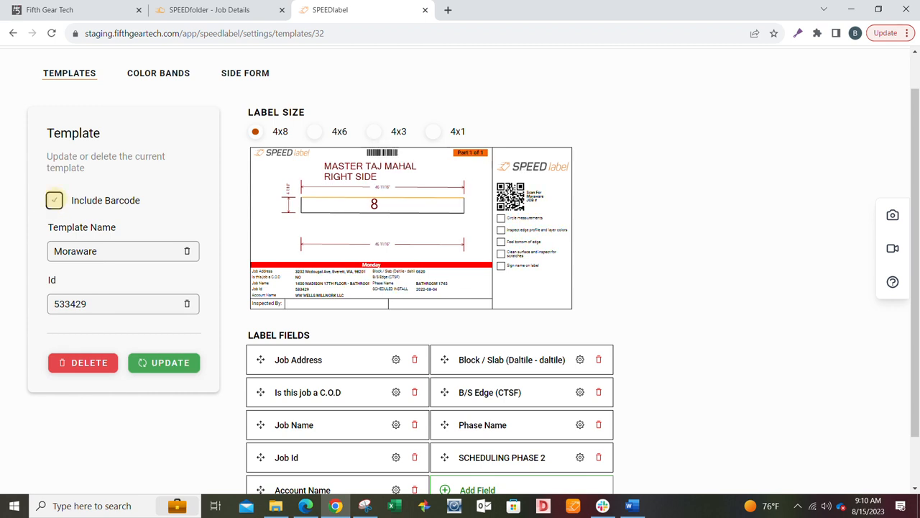
left_click(54, 200)
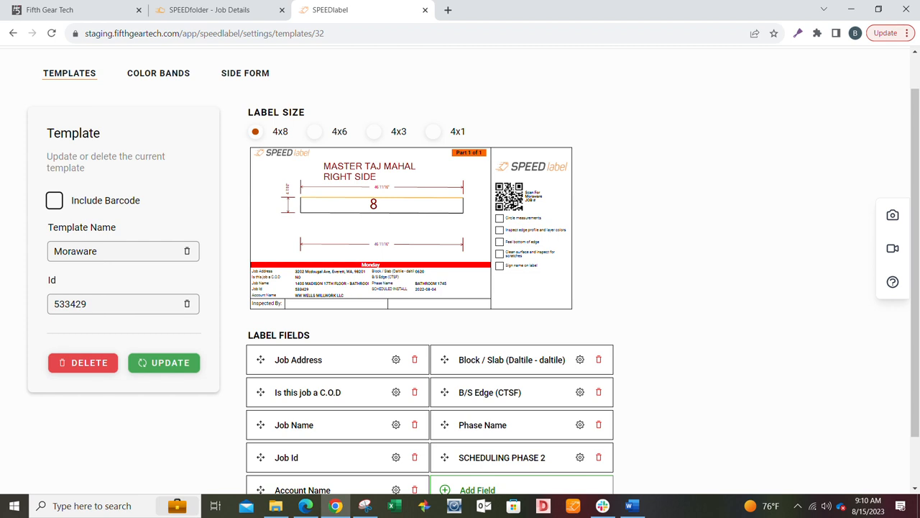
scroll("down", 3)
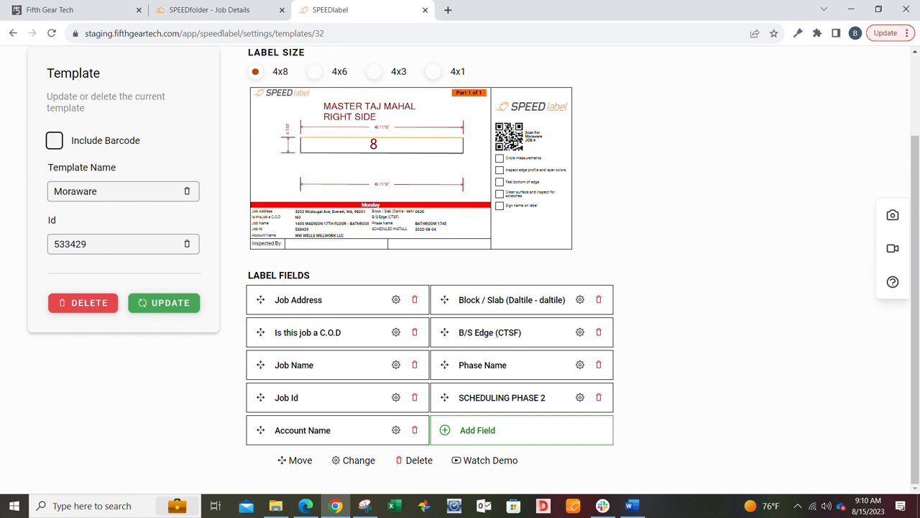
mouse_move(491, 460)
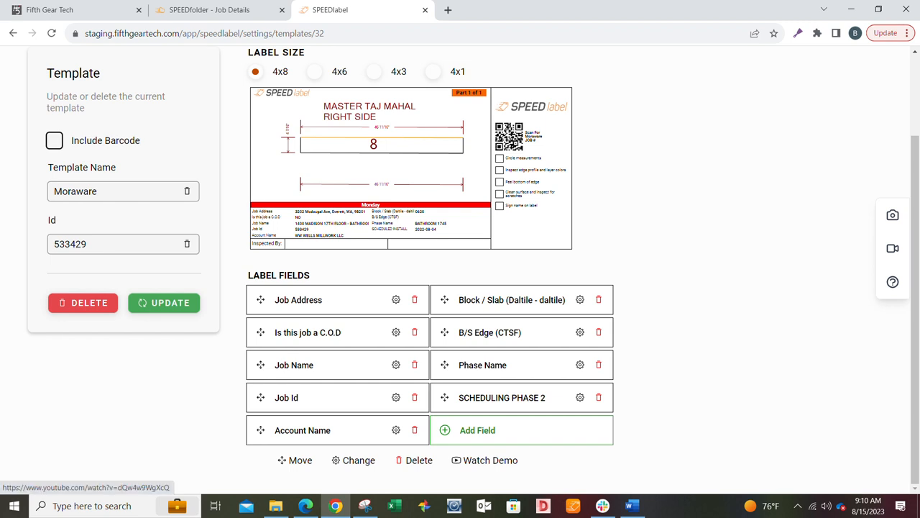